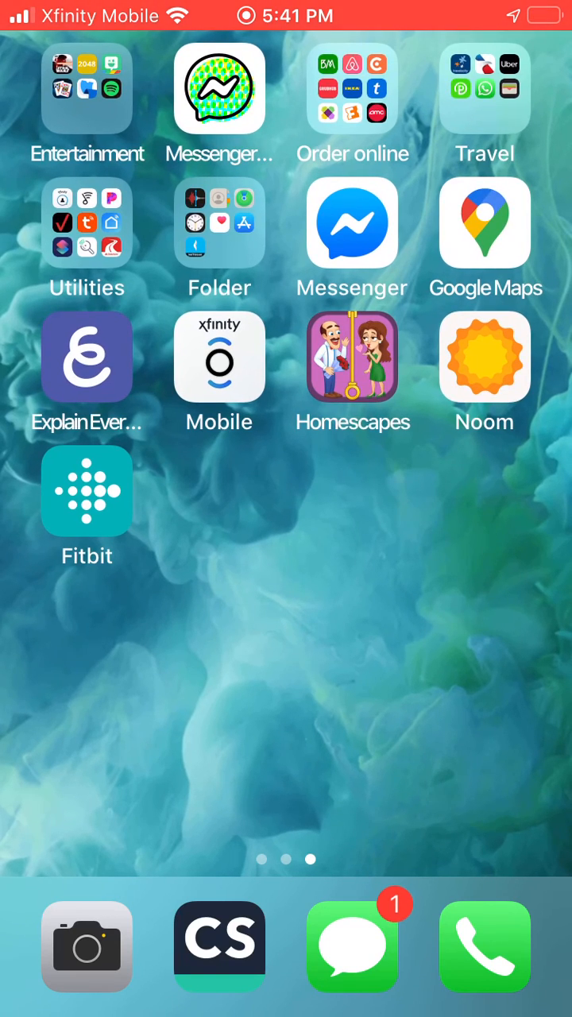
Step: Launch CamScanner from the dock to its empty documents list
click(219, 939)
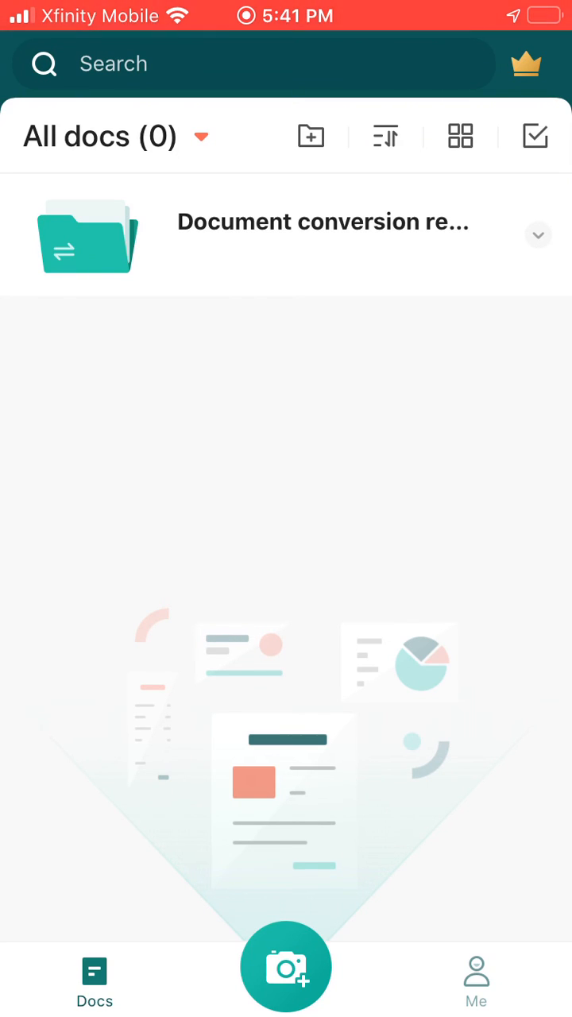
Step: Start a new camera scan and capture the handwritten notes pages
click(286, 967)
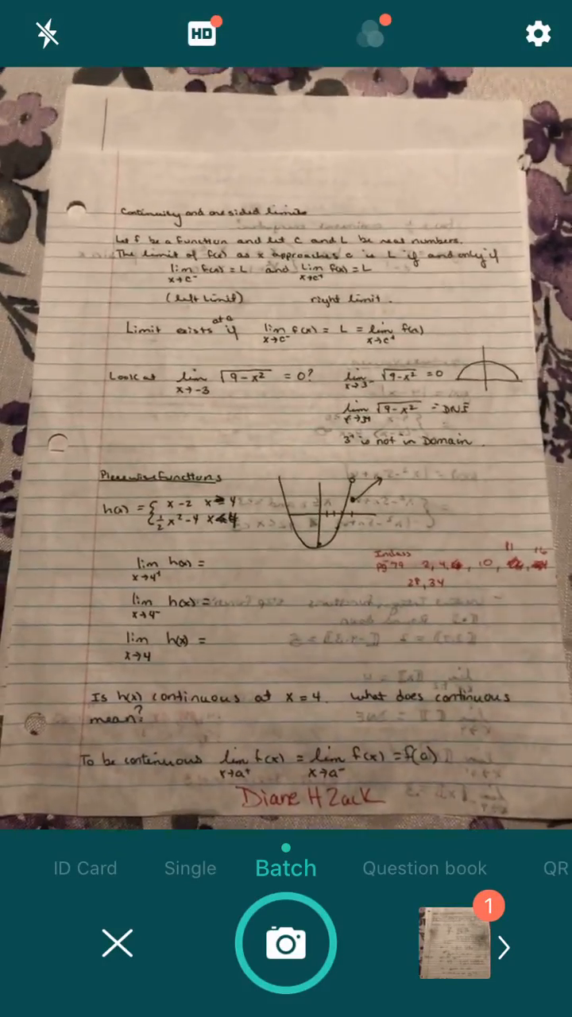
click(286, 944)
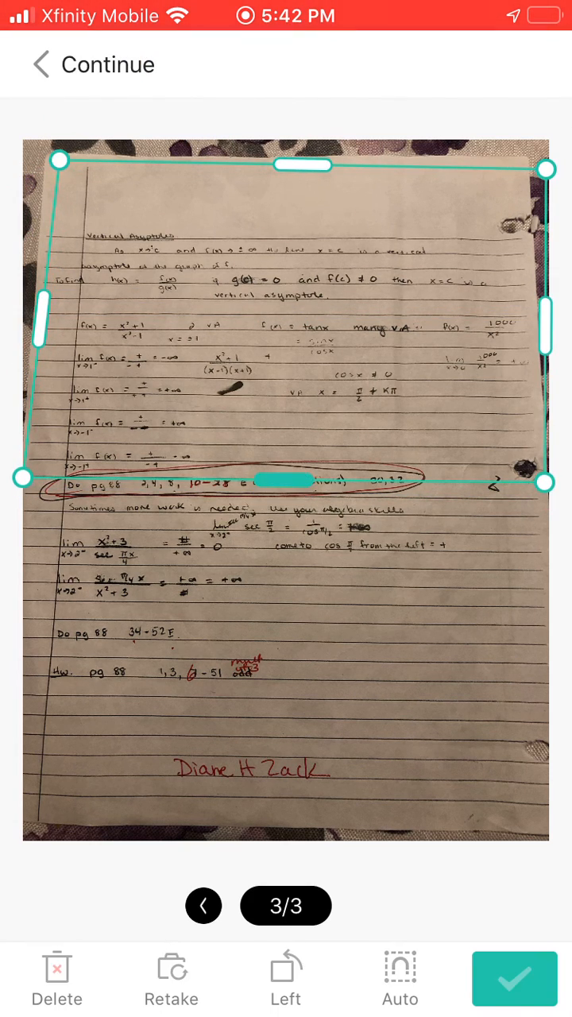
Step: Extend the crop borders on the third and first pages to enclose the full notebook sheets
drag(24, 480, 521, 823)
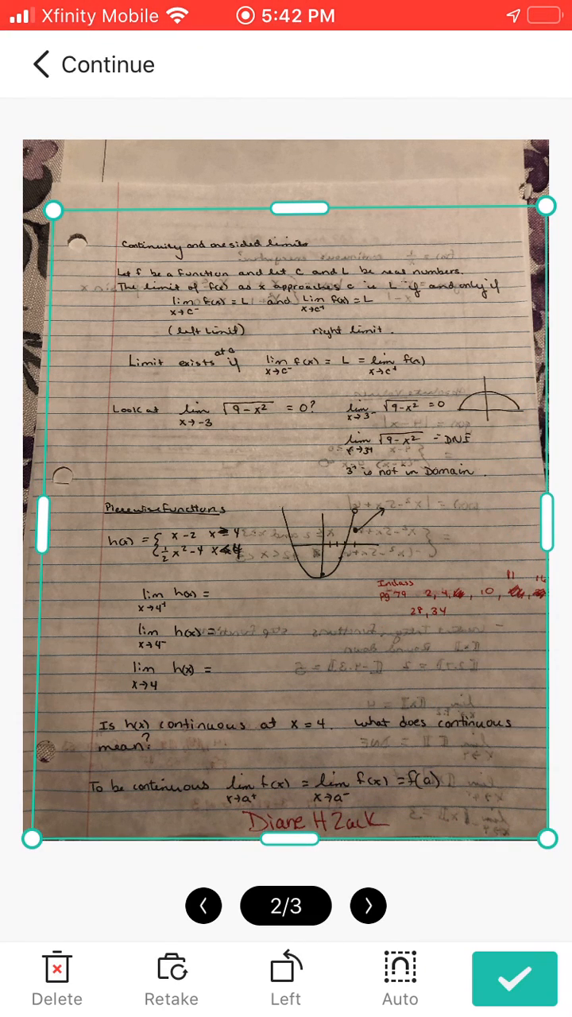
click(204, 906)
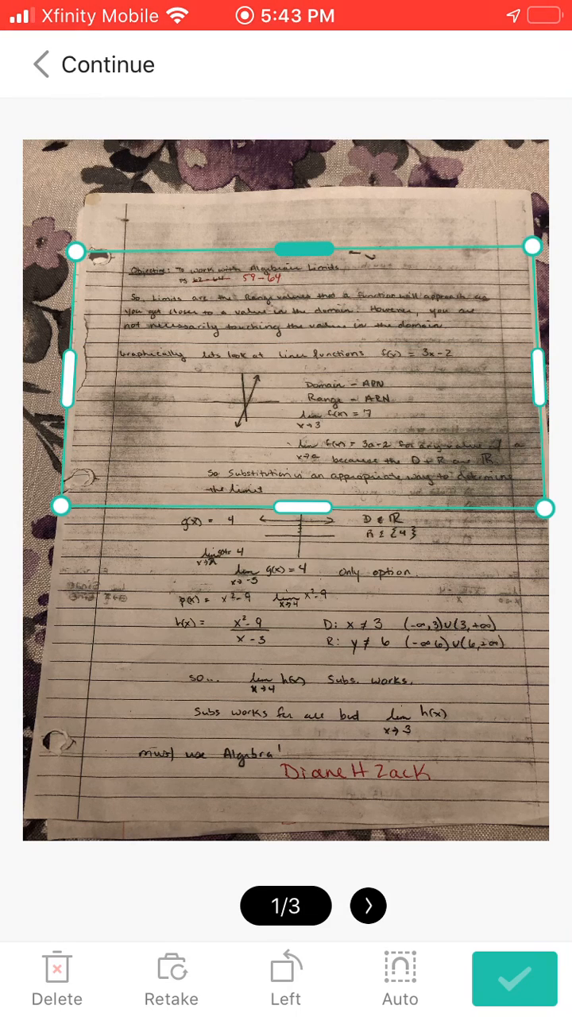
drag(63, 507, 47, 677)
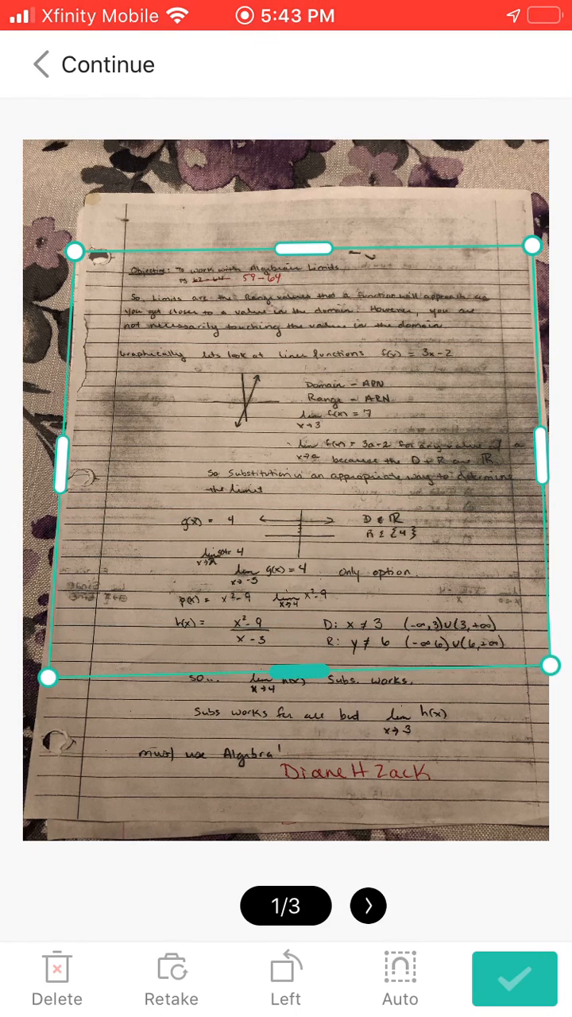
drag(551, 666, 526, 766)
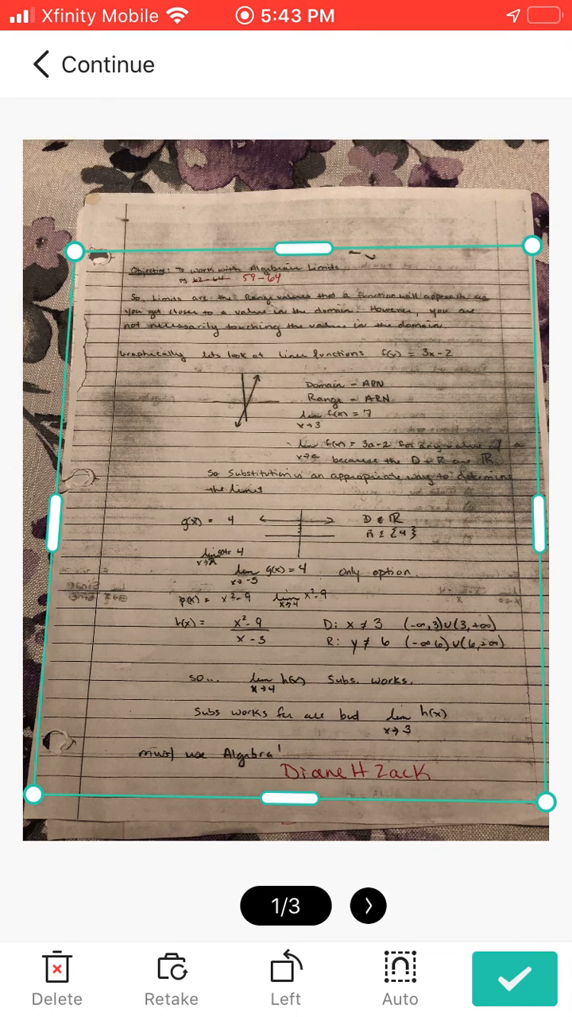
Step: Save the three cropped pages as one document and bring up its rename box
click(515, 979)
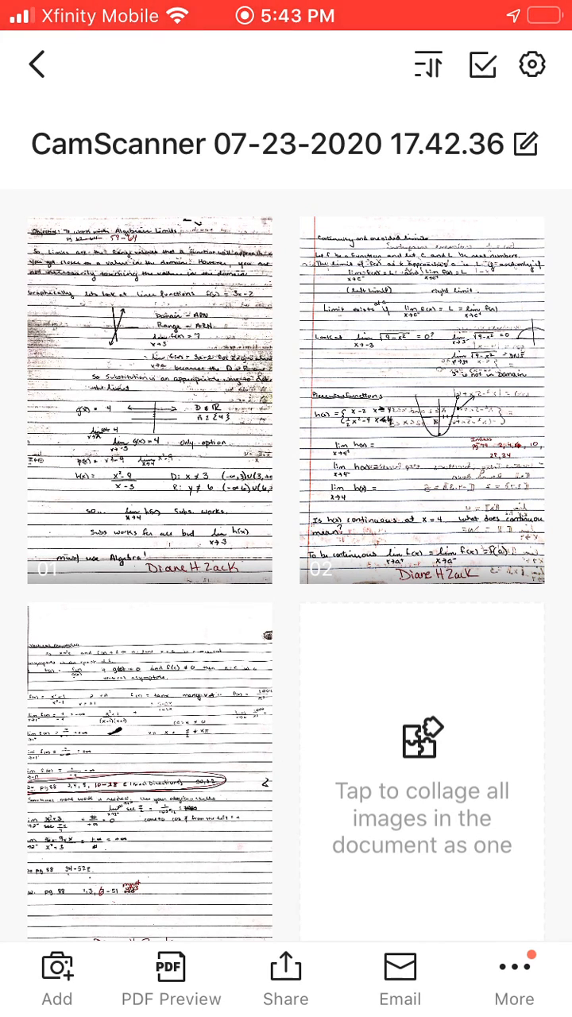
click(528, 143)
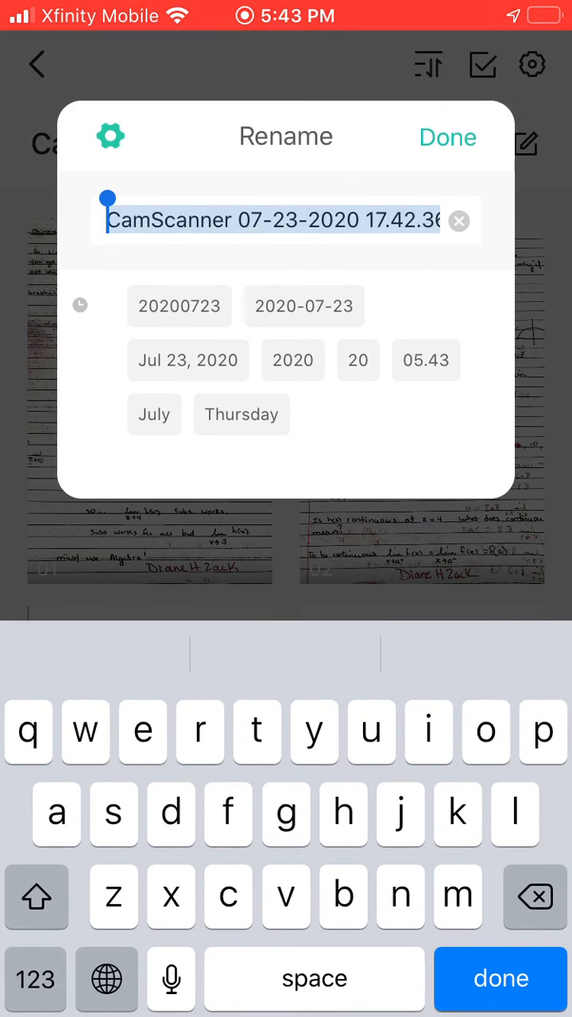
Step: Replace the default date-stamped name with 'u1d1 notes' and confirm it
click(372, 731)
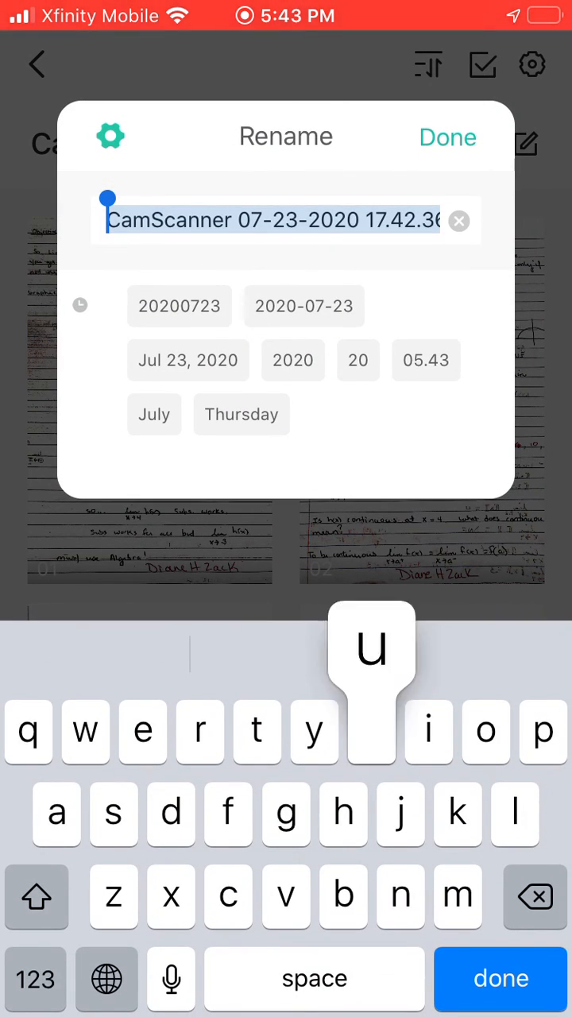
text(u1d1 no)
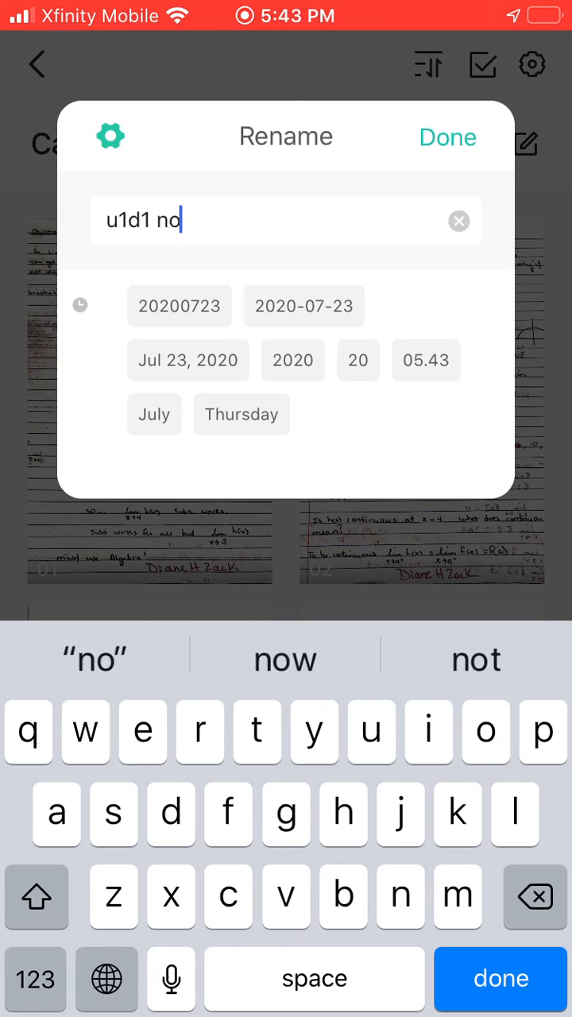
click(448, 137)
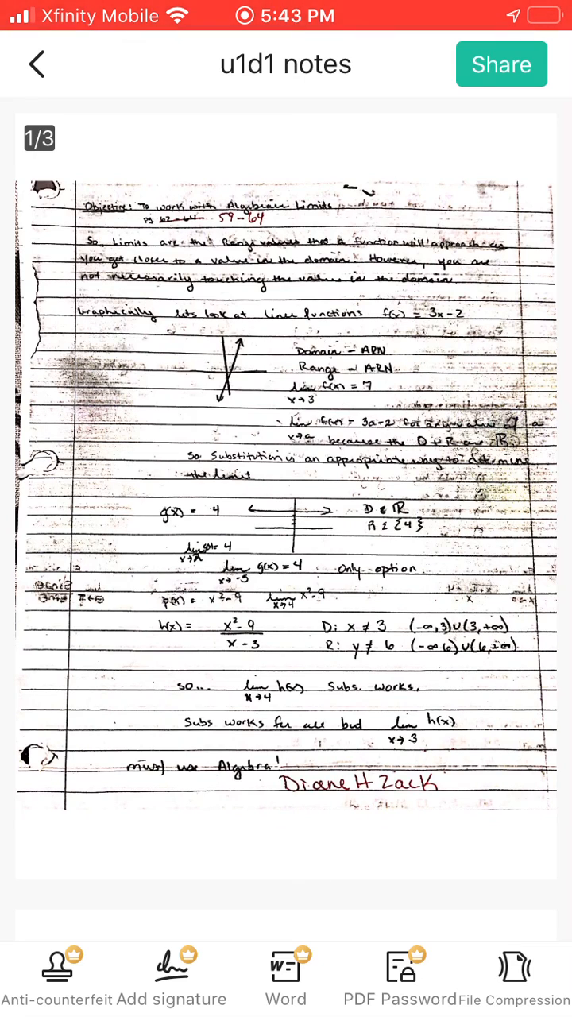
Step: Share the u1d1 notes PDF via Copy to Schoology from the share sheet
click(502, 64)
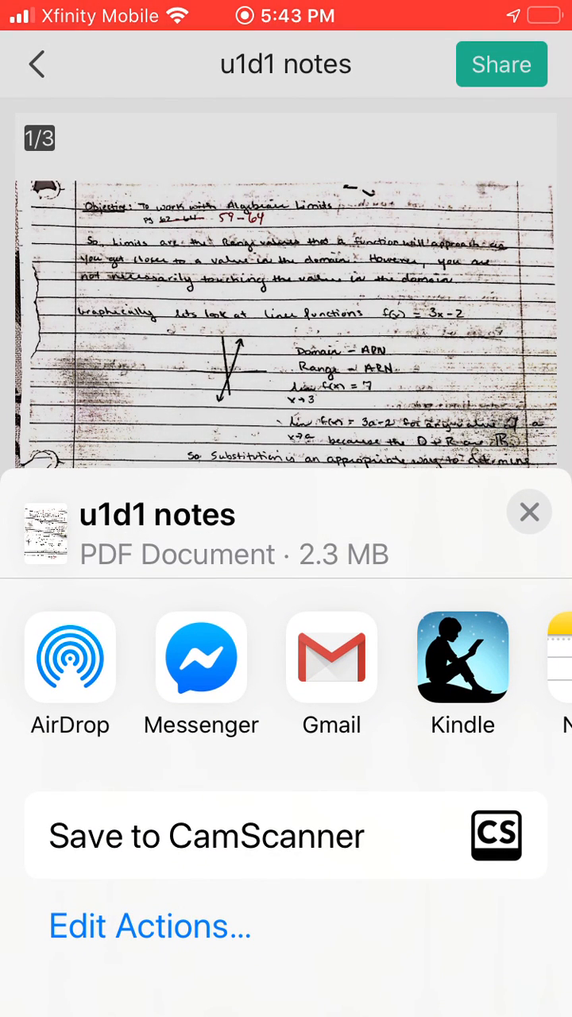
scroll(left, 3)
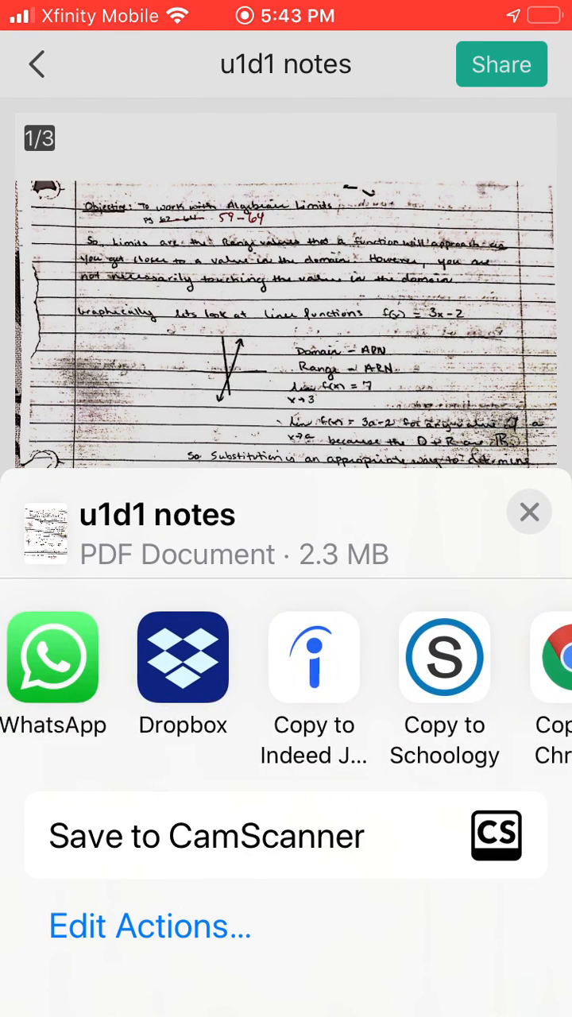
scroll(left, 3)
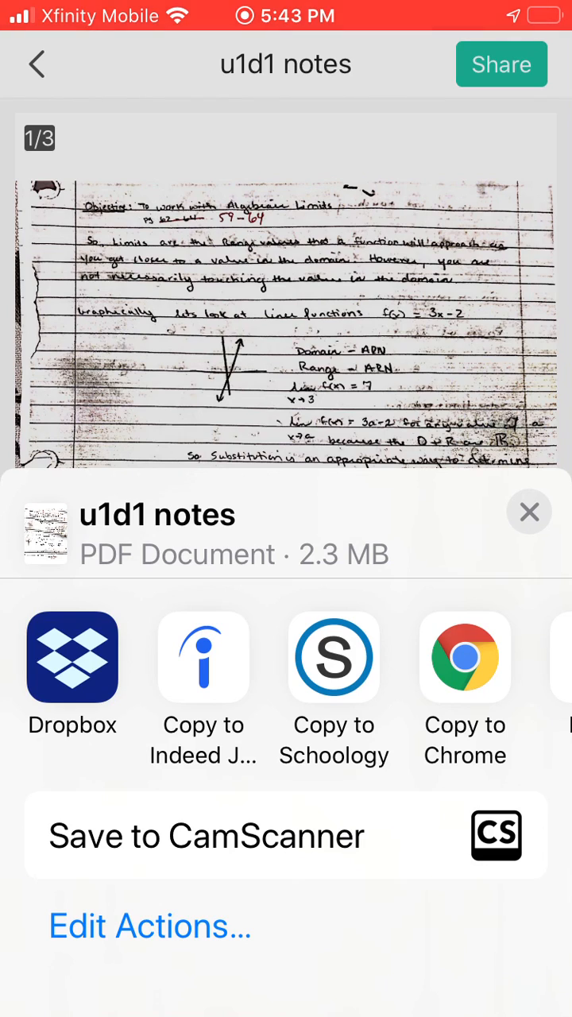
click(333, 658)
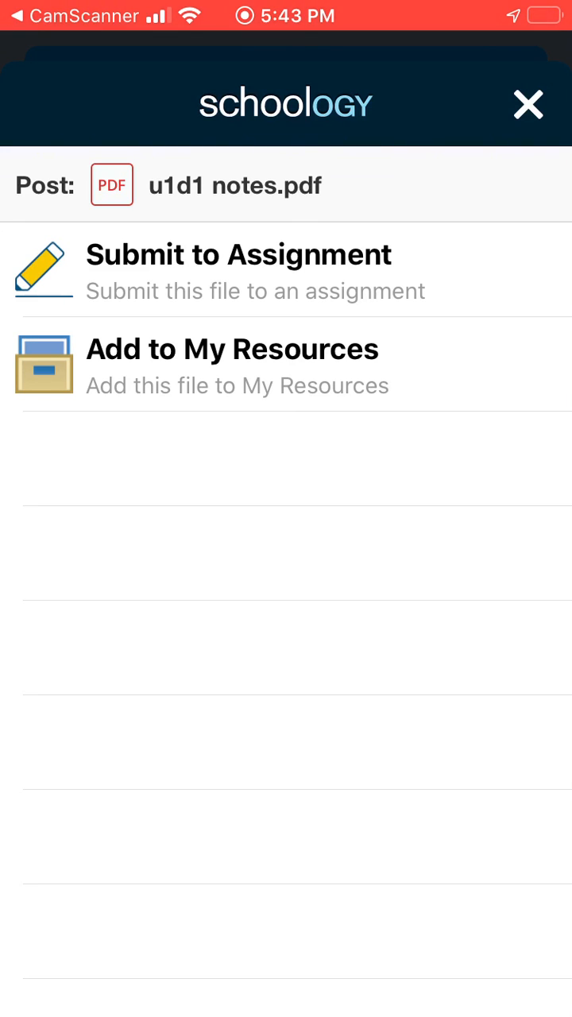
Step: Submit u1d1 notes.pdf to the U1 D1 assignment and confirm the upload
click(239, 270)
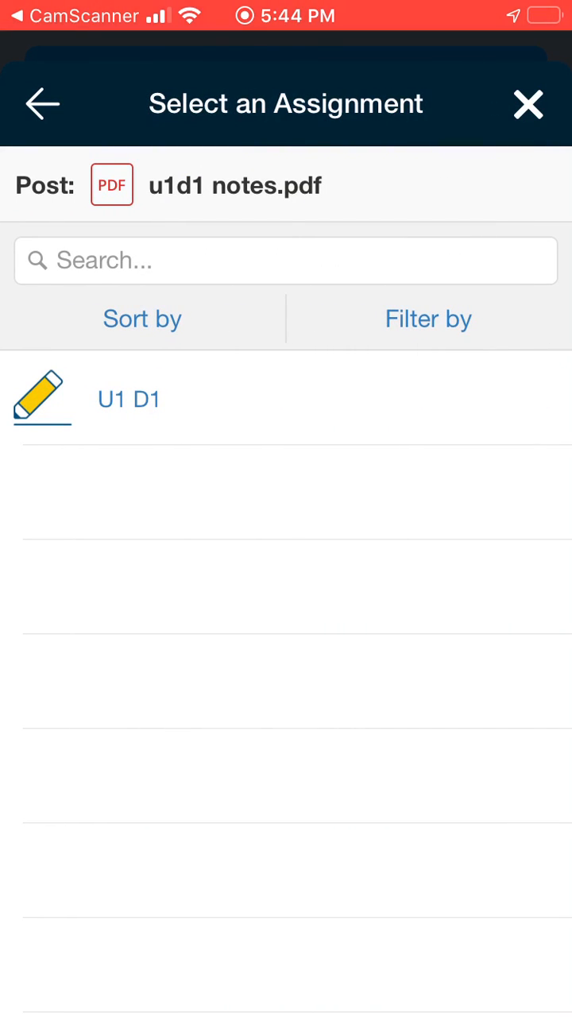
click(129, 399)
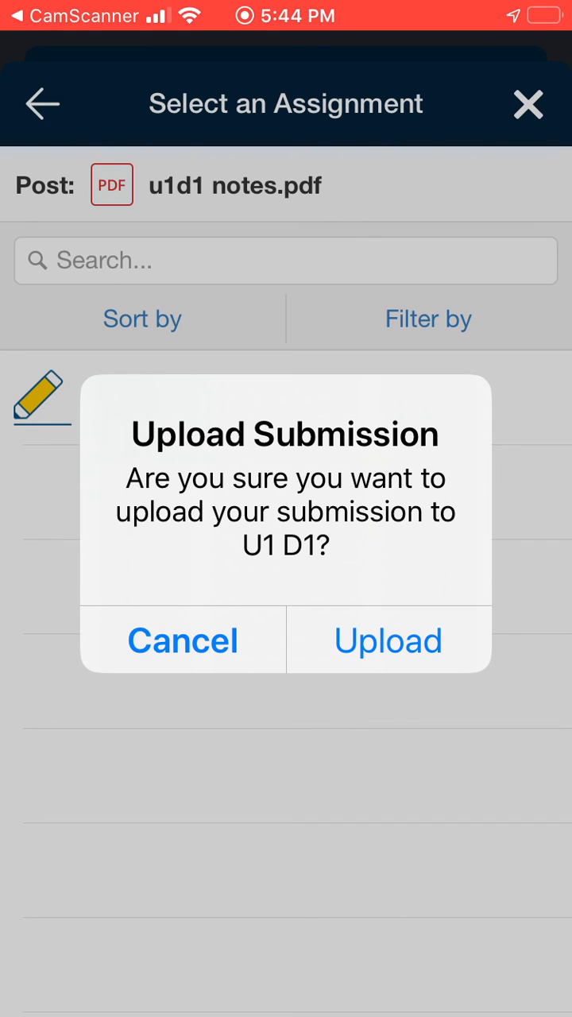
click(388, 640)
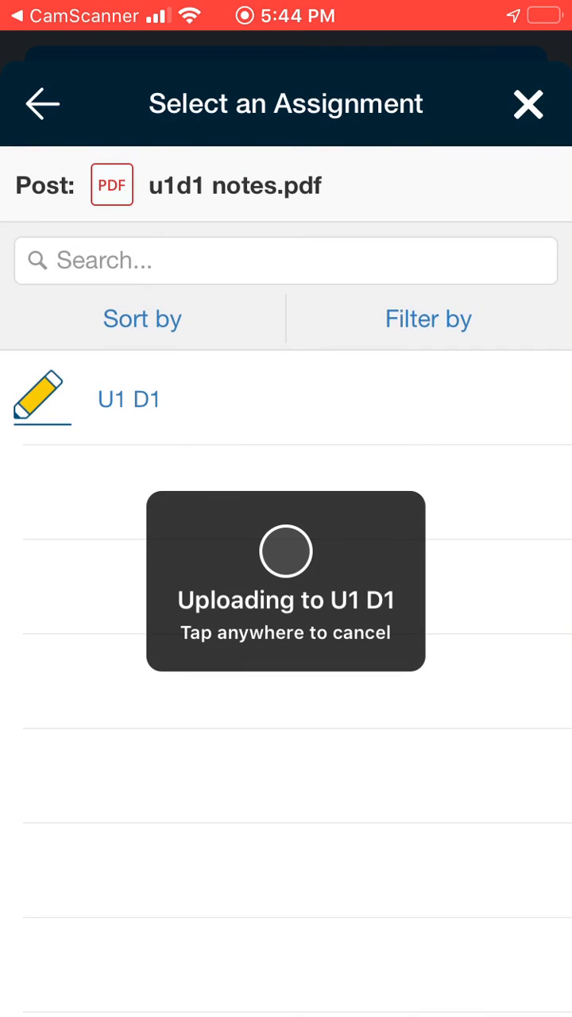